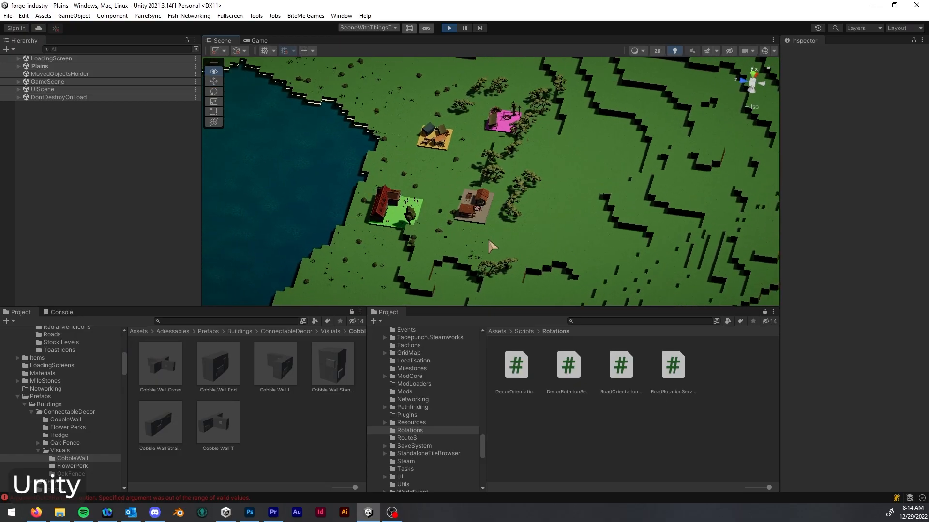
# Step: Rewrite the note to say 'First we create a new class called game.cs in C#', then begin 'Then we put in'
pyautogui.click(258, 40)
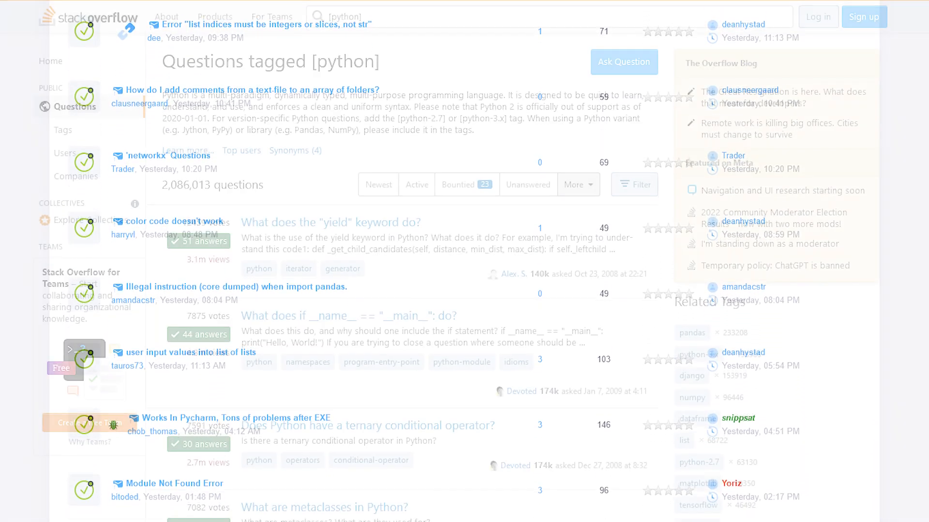
pyautogui.scroll(-3)
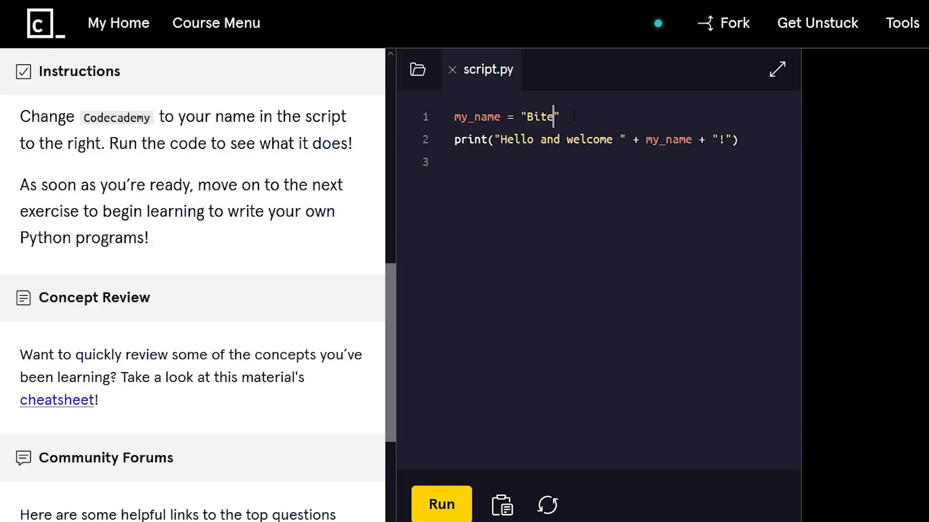
pyautogui.click(441, 504)
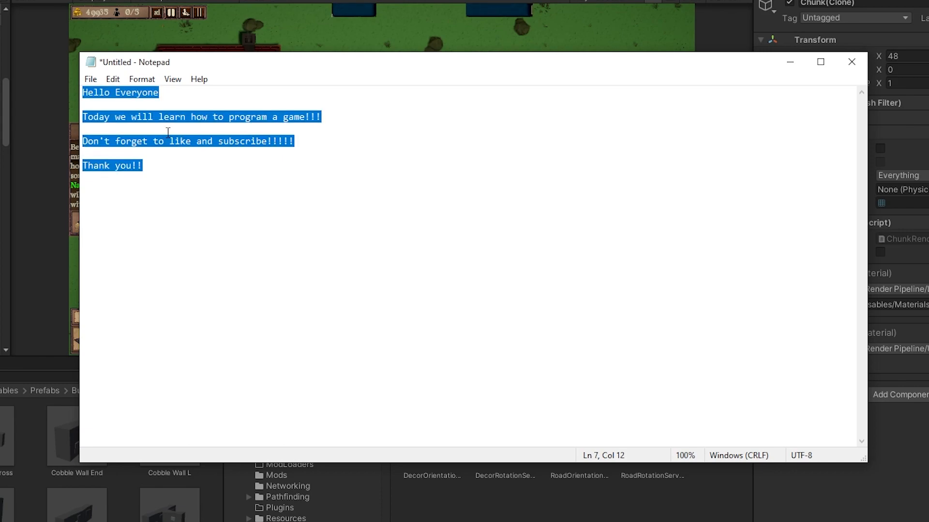
pyautogui.write('First we create a new class called game.cs in C#')
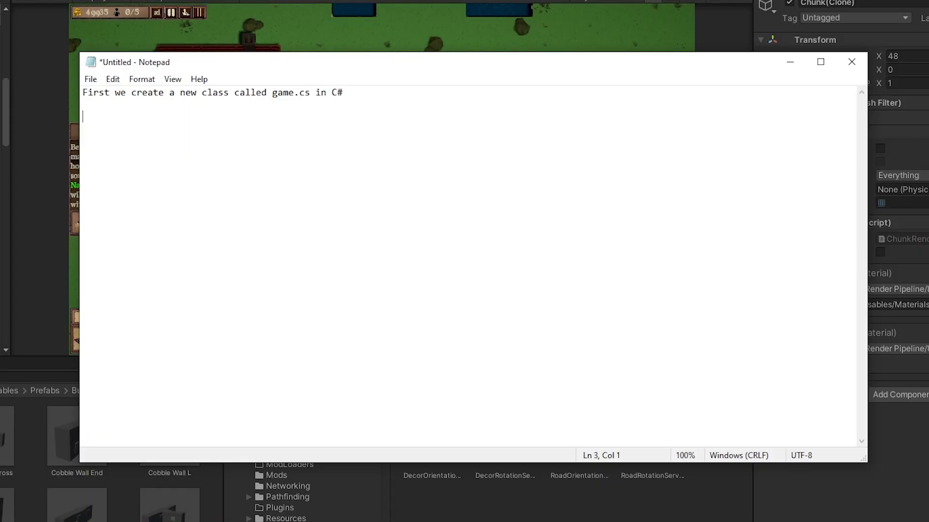
pyautogui.write('Then we put in')
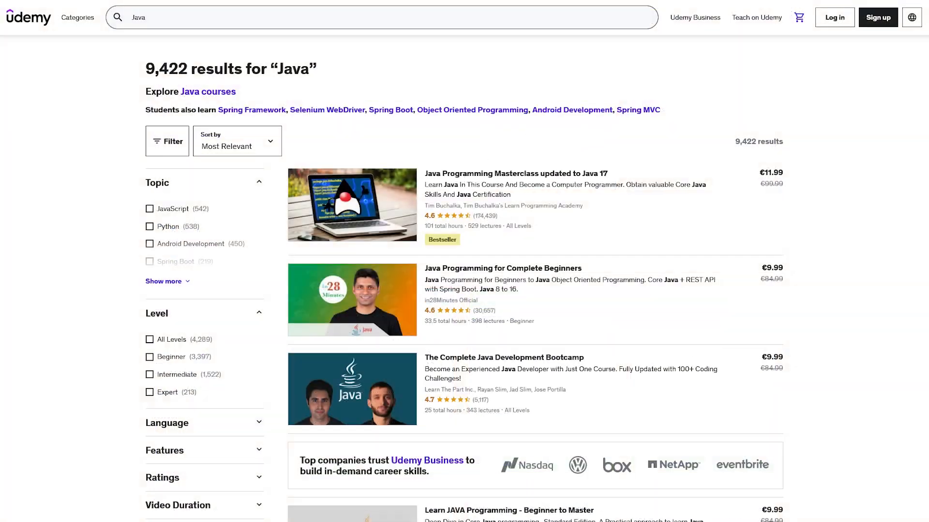
pyautogui.scroll(-3)
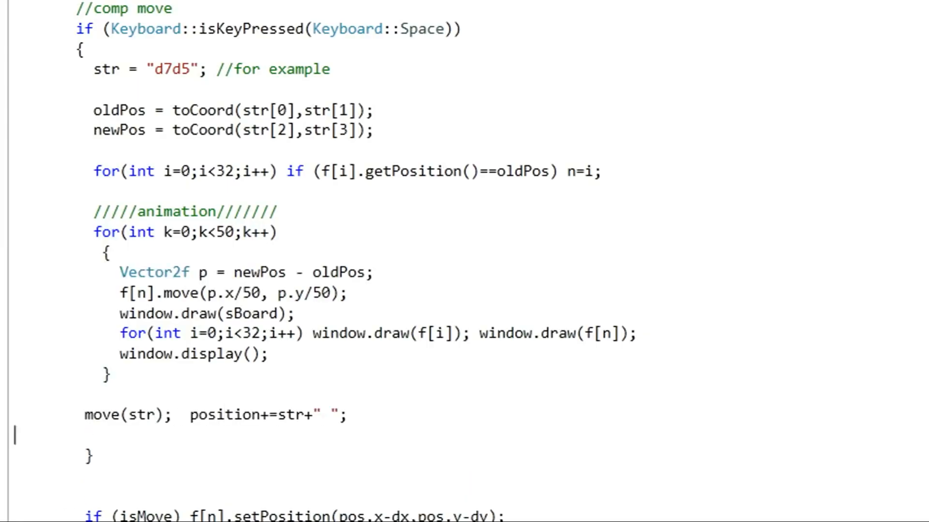
# Step: Add the line f[n].setPosition(newPos); after the move animation
pyautogui.write('f[n].setPosition(newPos);')
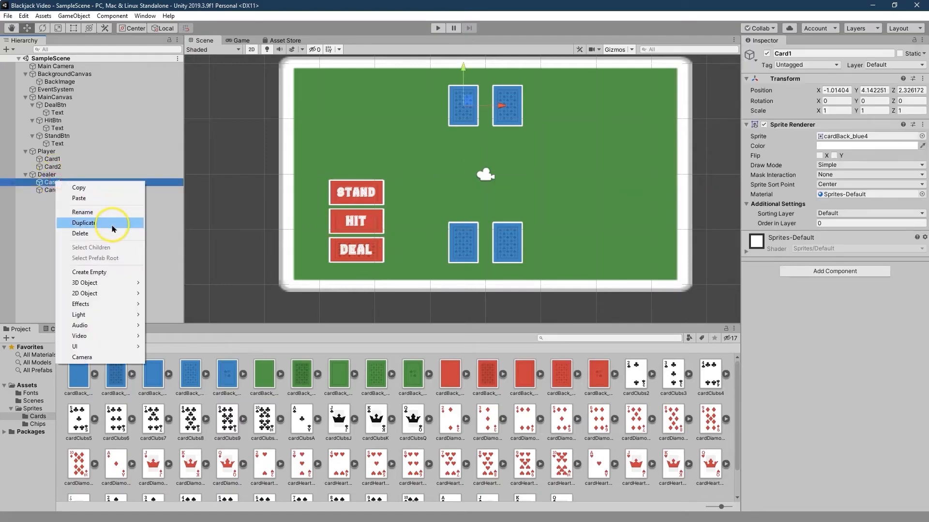
# Step: Duplicate Card1 under Dealer to add a third dealer card, typing 'Deck' afterward
pyautogui.click(83, 223)
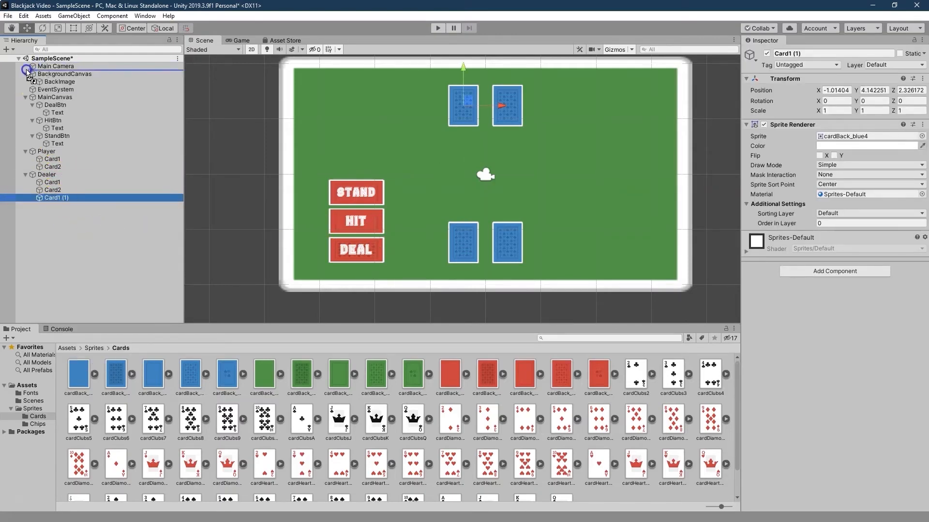
pyautogui.write('Deck')
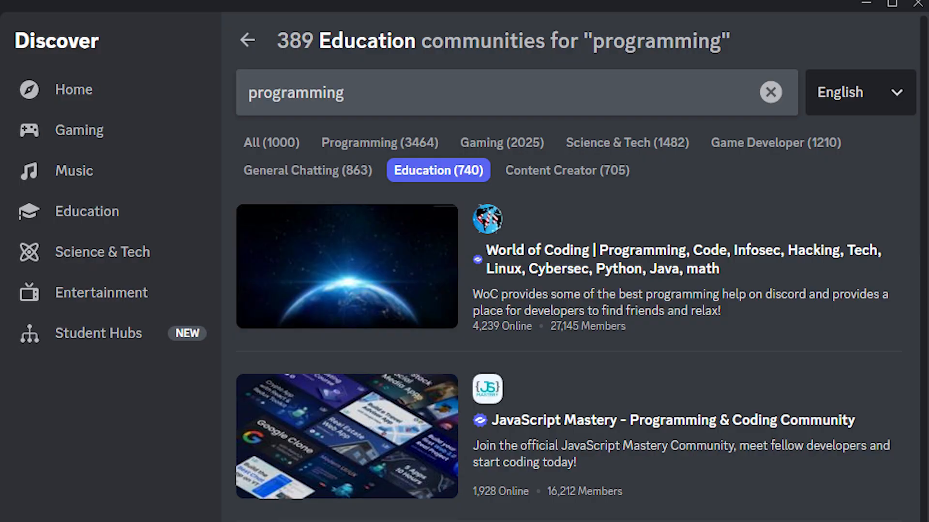
pyautogui.scroll(-3)
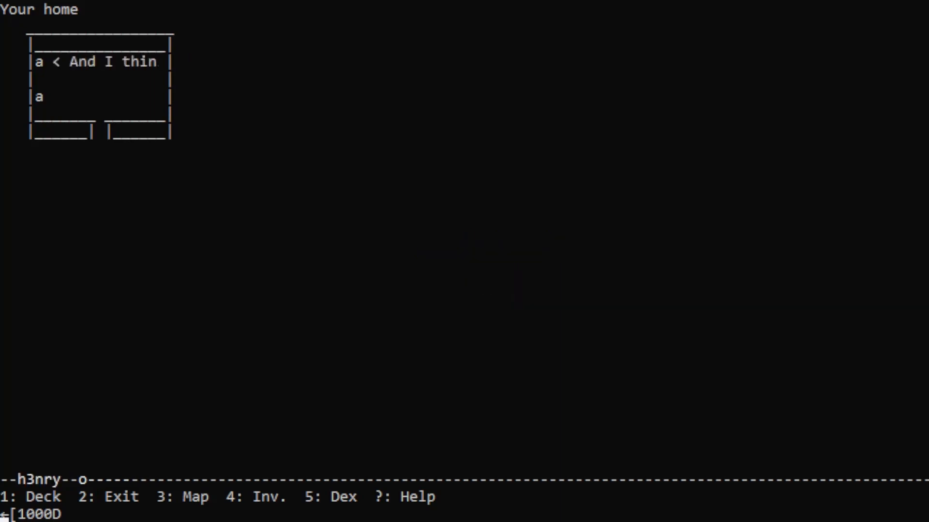
# Step: Advance the dialogue to show the full 'travel the world as a Pokete-trainer' line
pyautogui.press('Return')
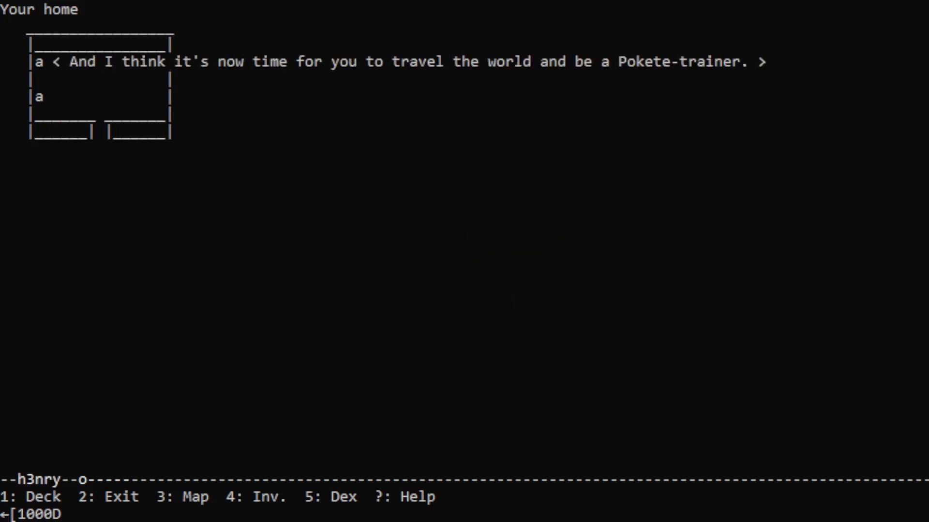